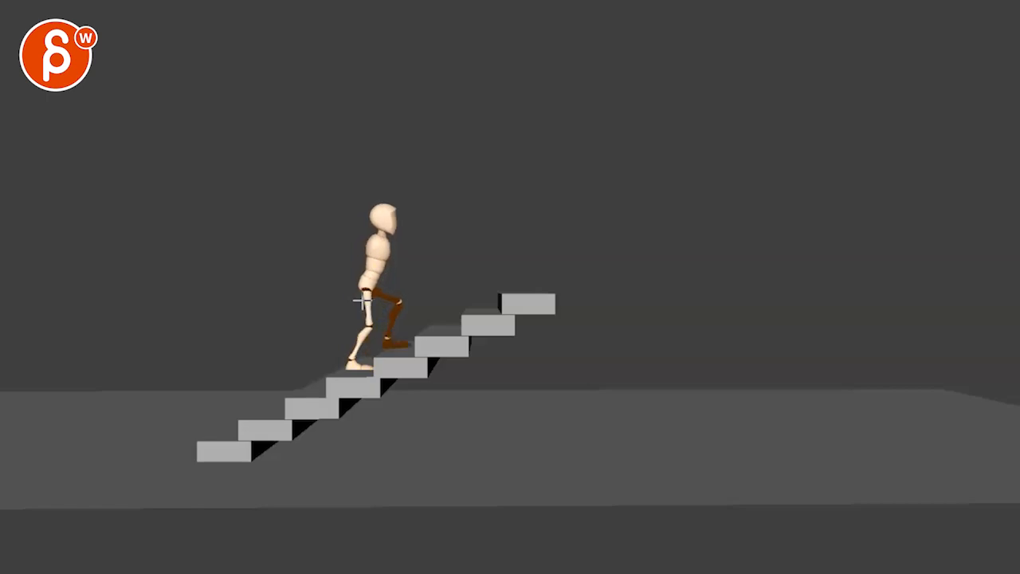
# Scrub the animation forward until the mannequin reaches the crouched jump pose on the top step.
pyautogui.moveTo(502, 287); pyautogui.dragTo(948, 56)
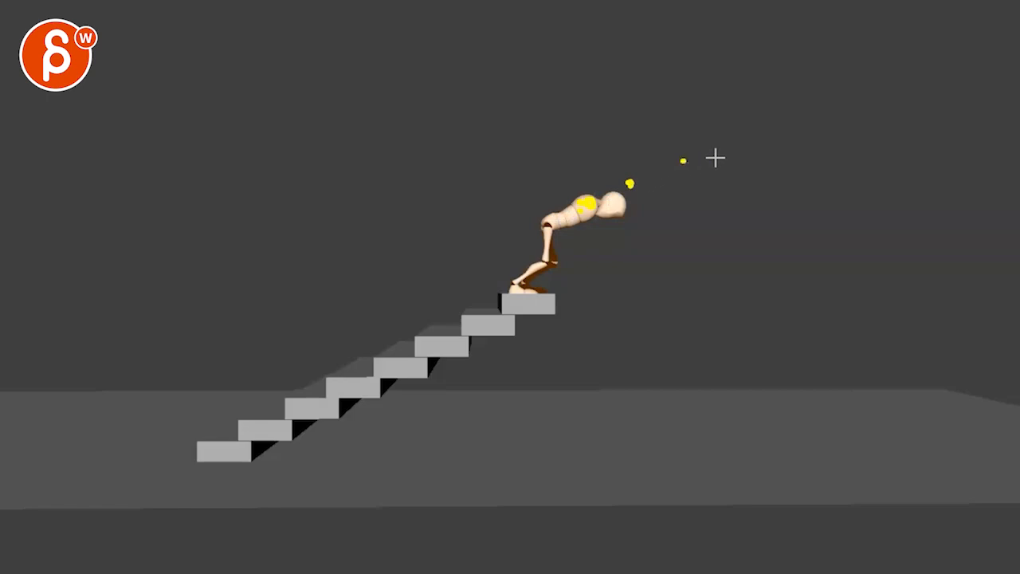
pyautogui.moveTo(819, 182)
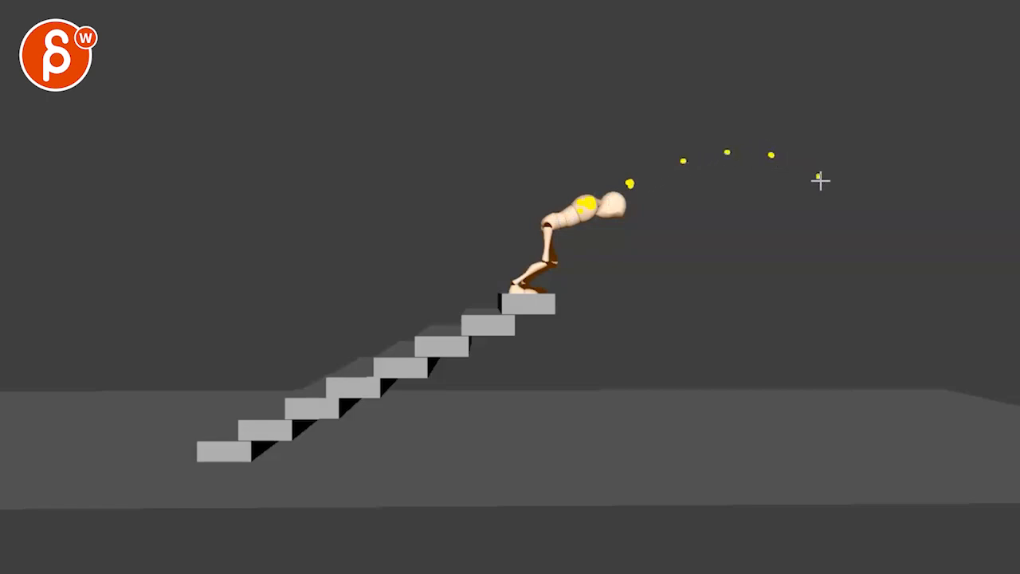
pyautogui.moveTo(937, 420)
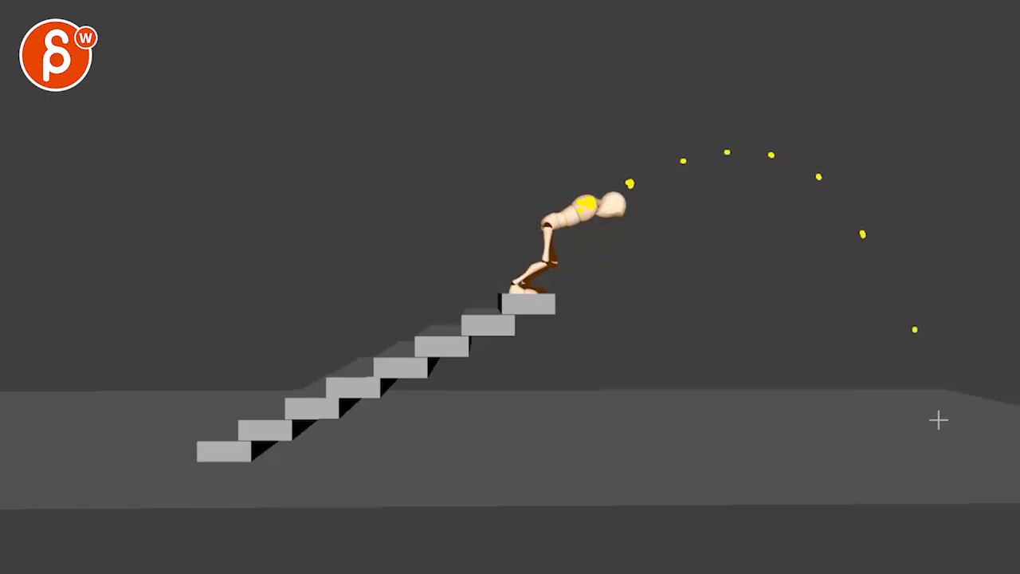